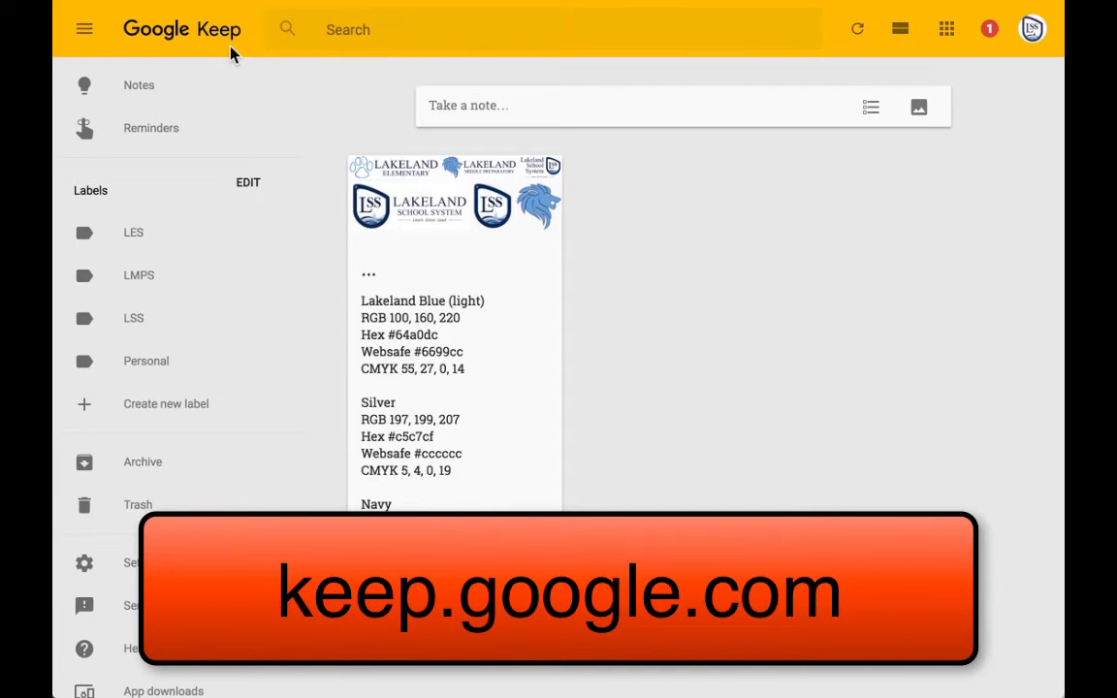
pyautogui.moveTo(678, 118)
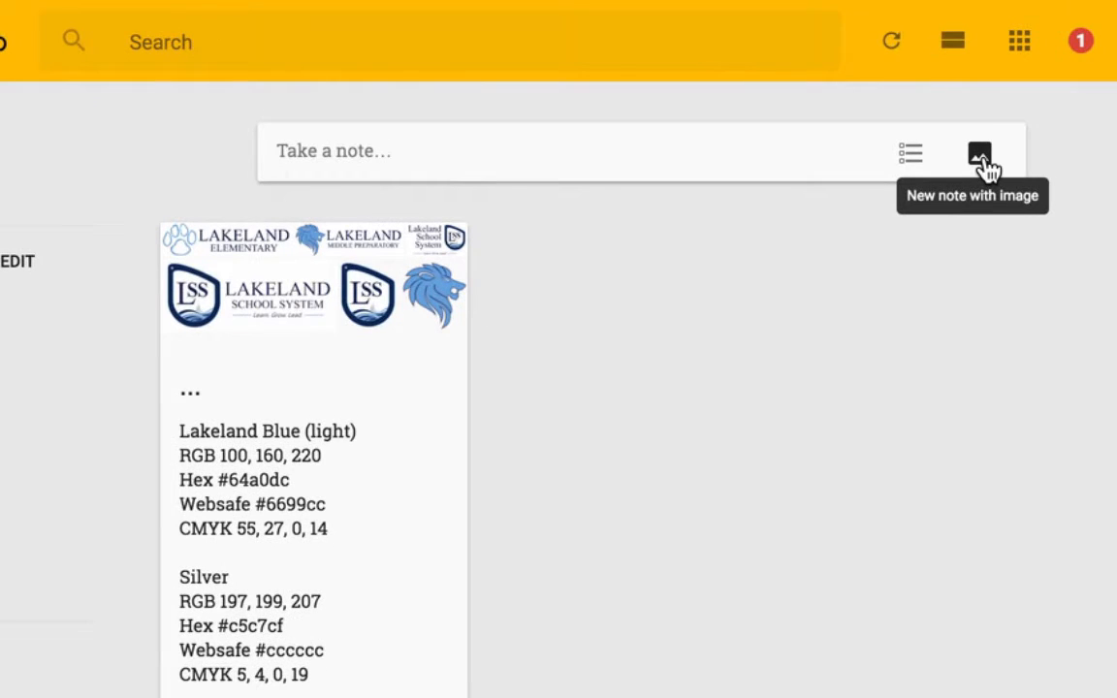
# Attach the Desktop screenshot of the book passage to a new image note.
pyautogui.click(977, 153)
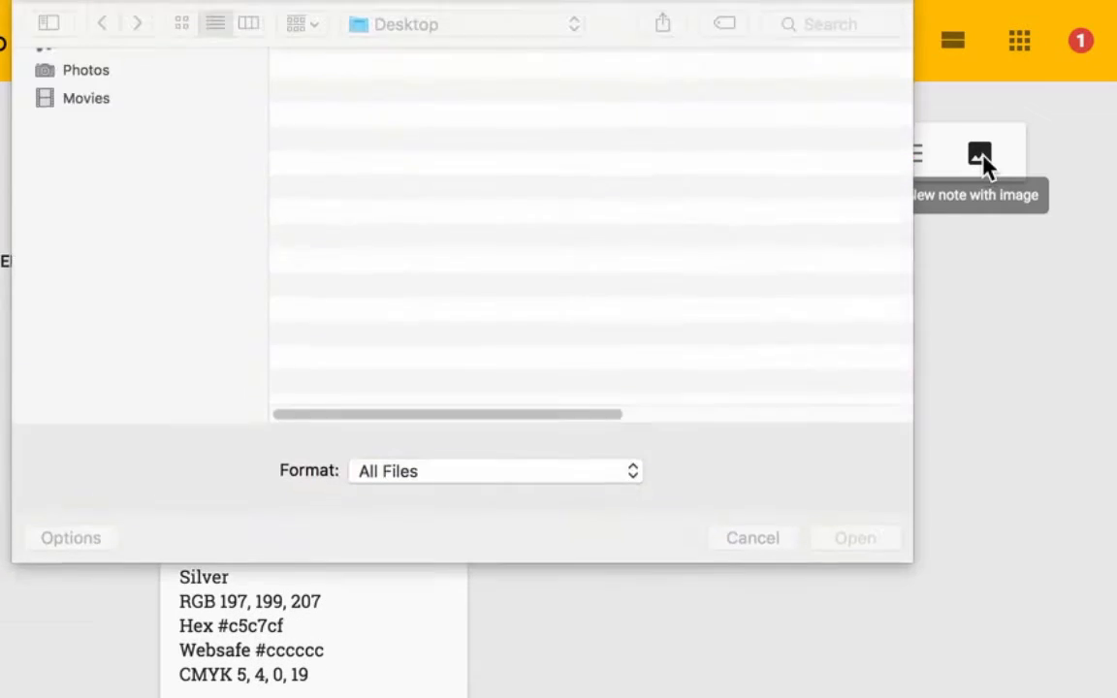
pyautogui.click(481, 117)
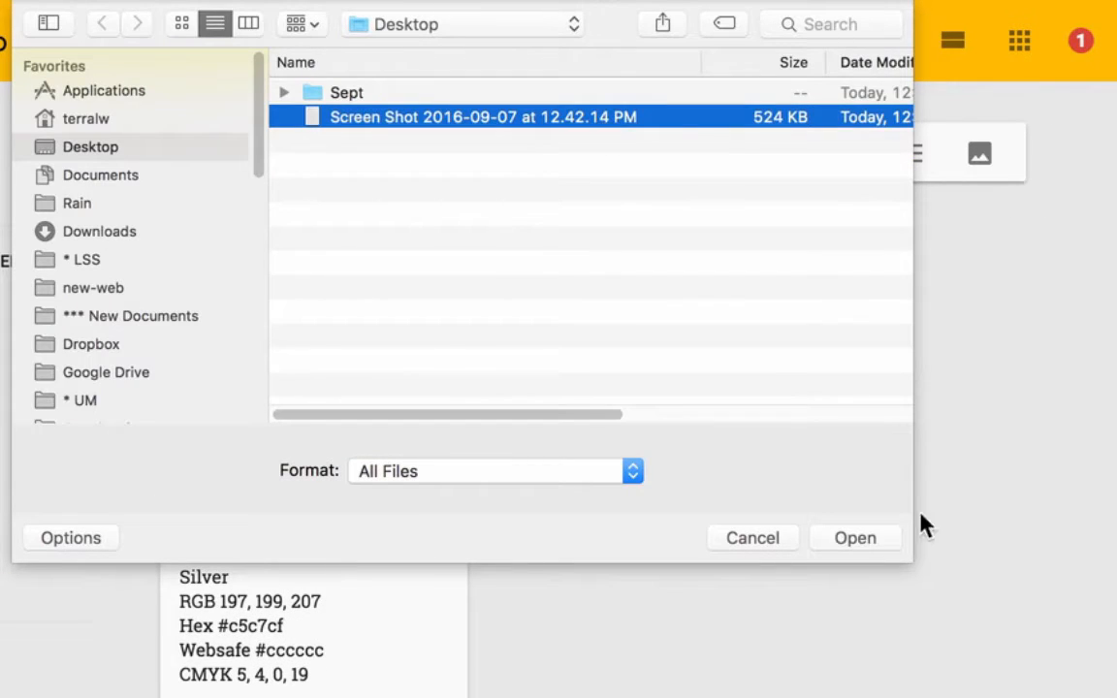
pyautogui.click(853, 539)
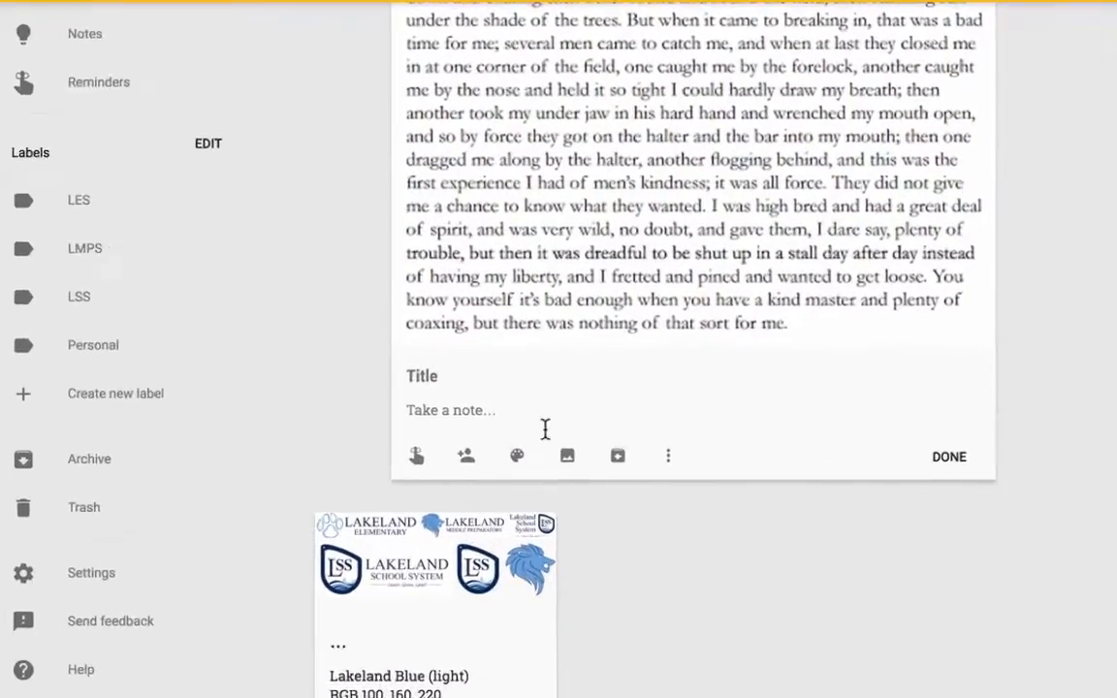
pyautogui.moveTo(681, 453)
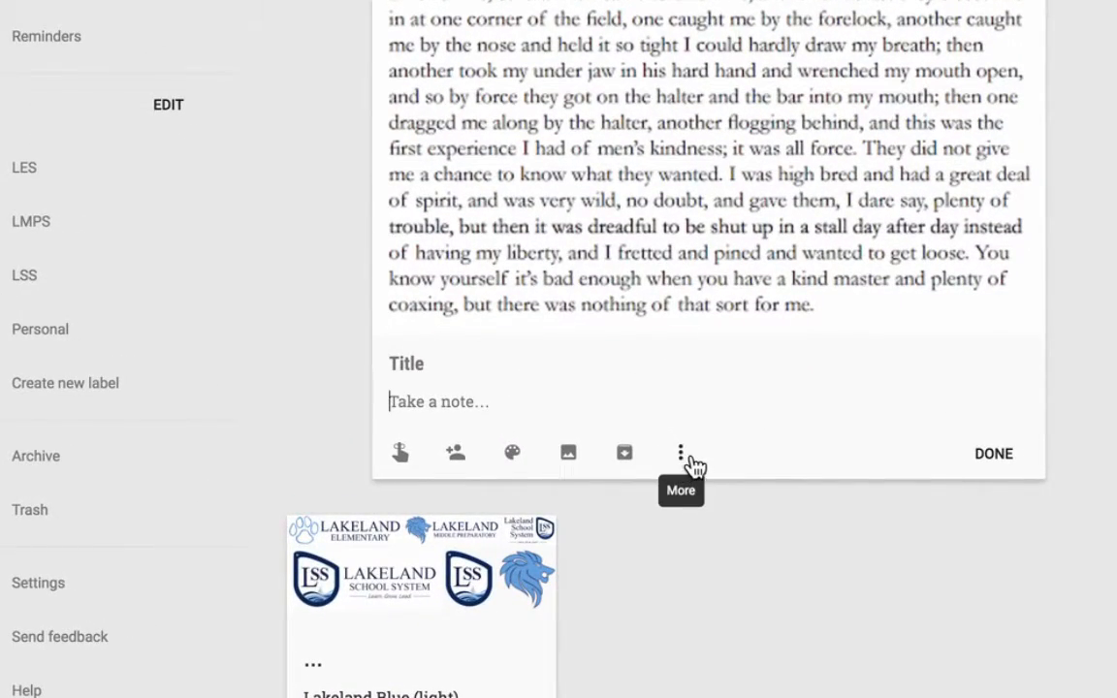
# Use Grab image text from the note's More menu to extract the passage.
pyautogui.click(681, 454)
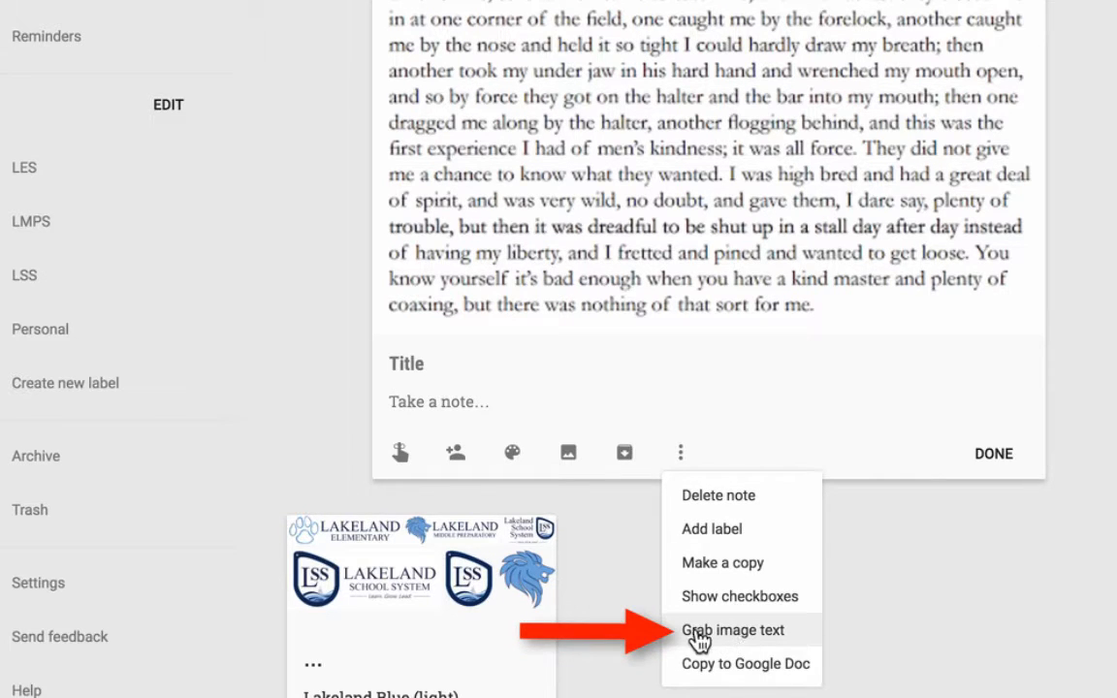
pyautogui.click(732, 628)
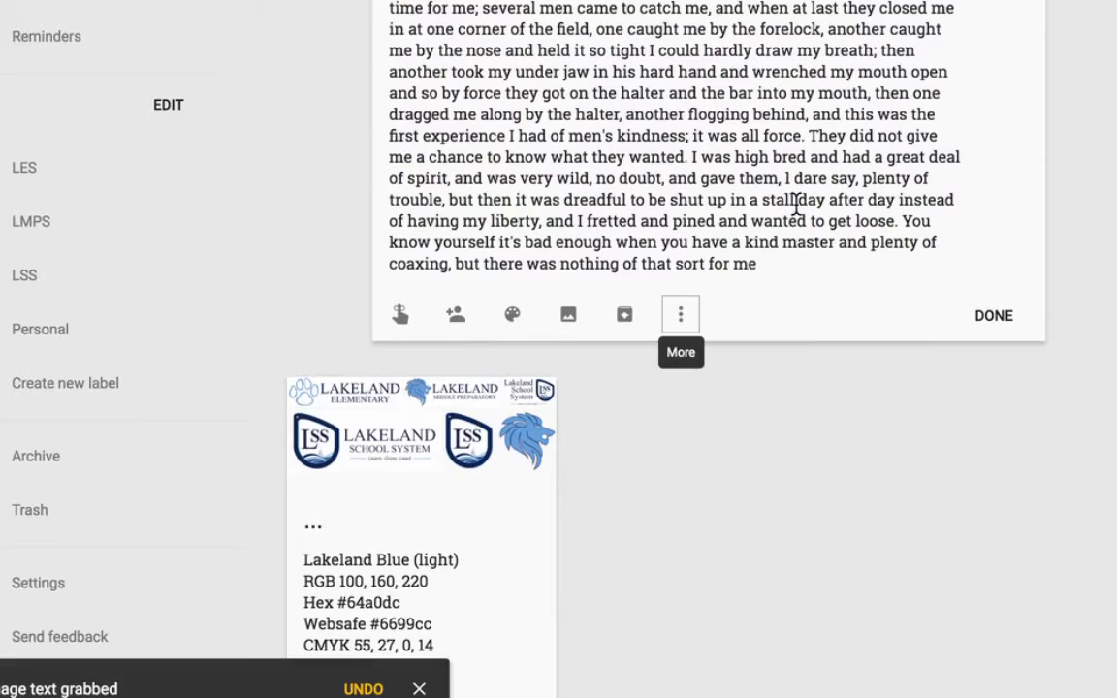
pyautogui.scroll(3)
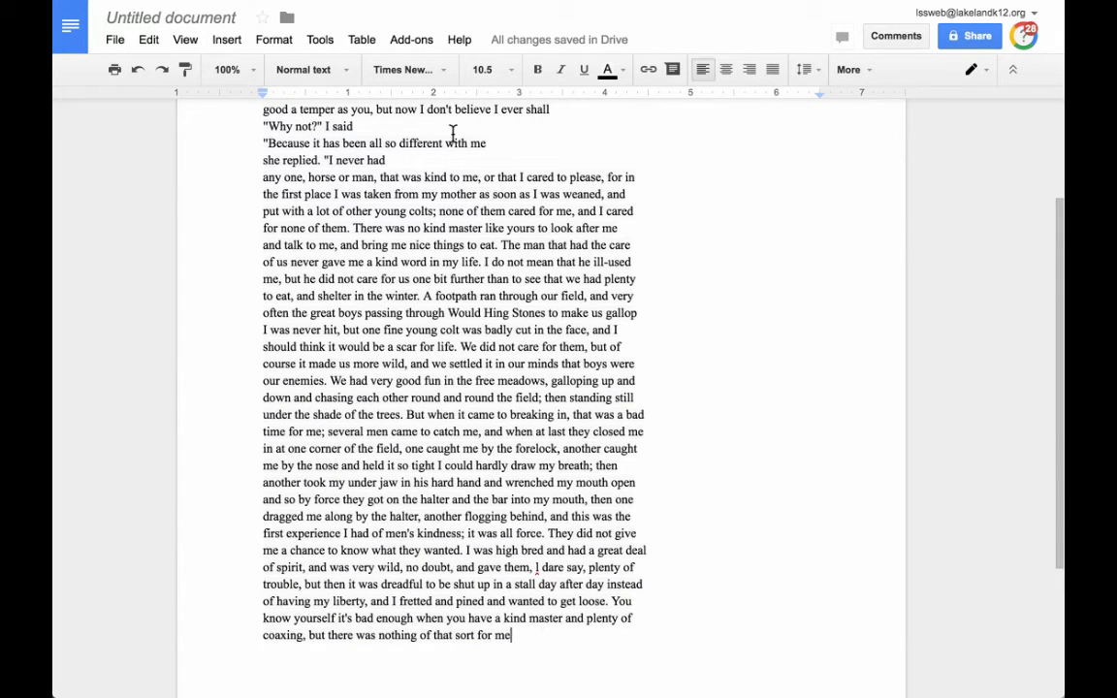
# Show the Add-ons menu for the document with the pasted passage.
pyautogui.click(411, 38)
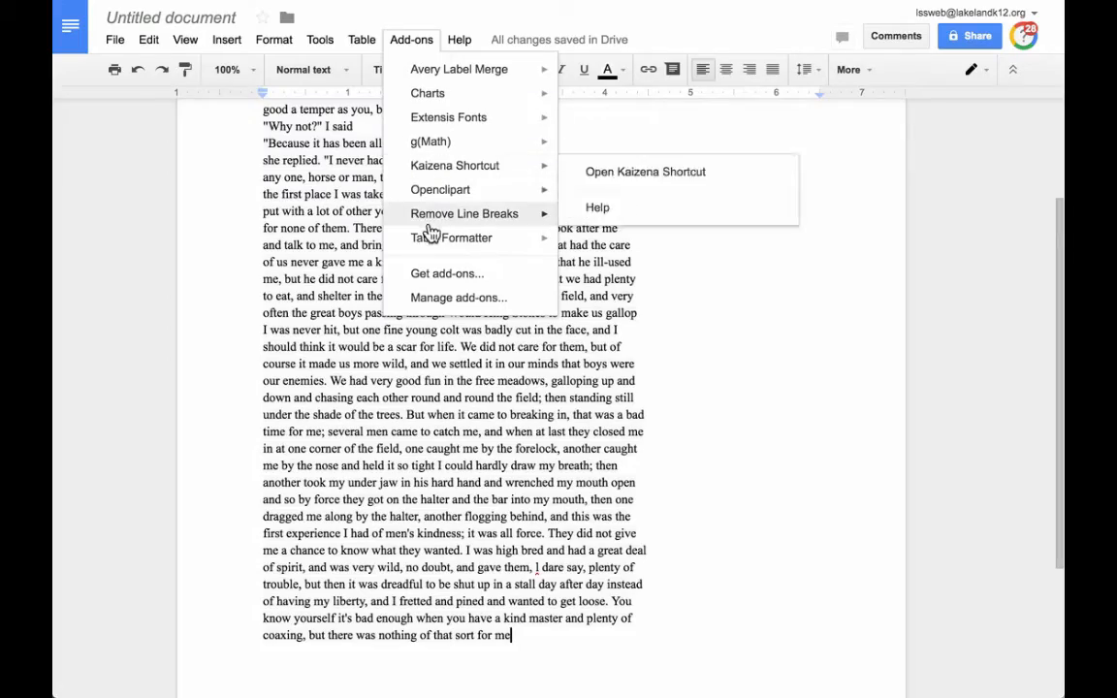
pyautogui.moveTo(451, 236)
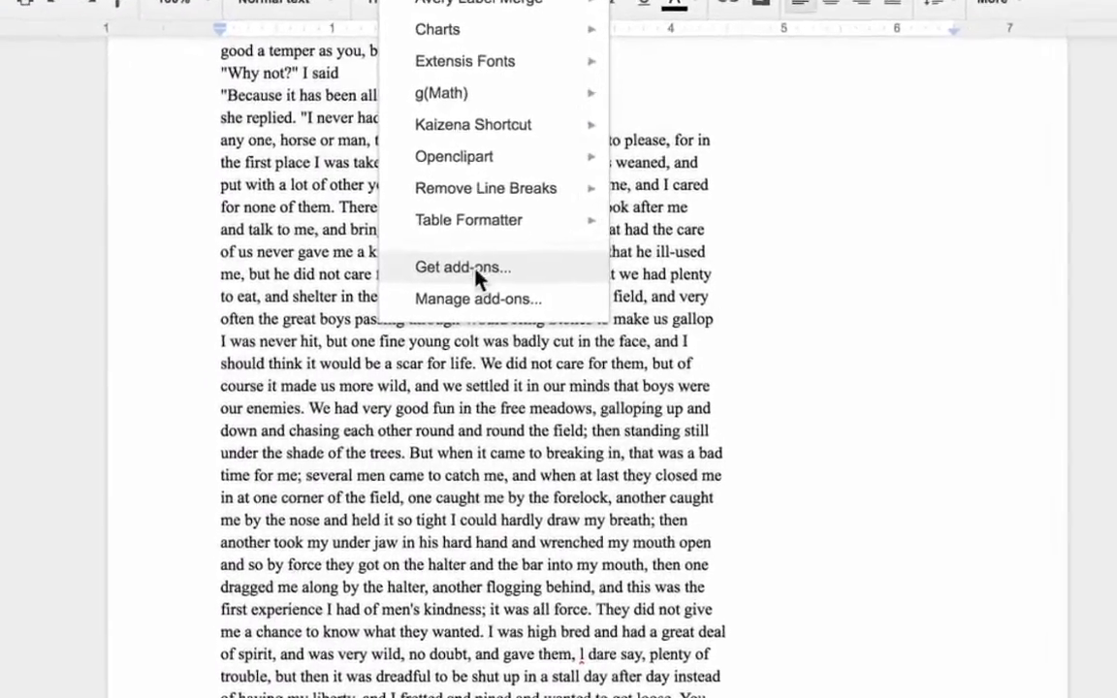
# Search the add-on store for 'remov', see Remove Line Breaks installed, and close it.
pyautogui.click(461, 267)
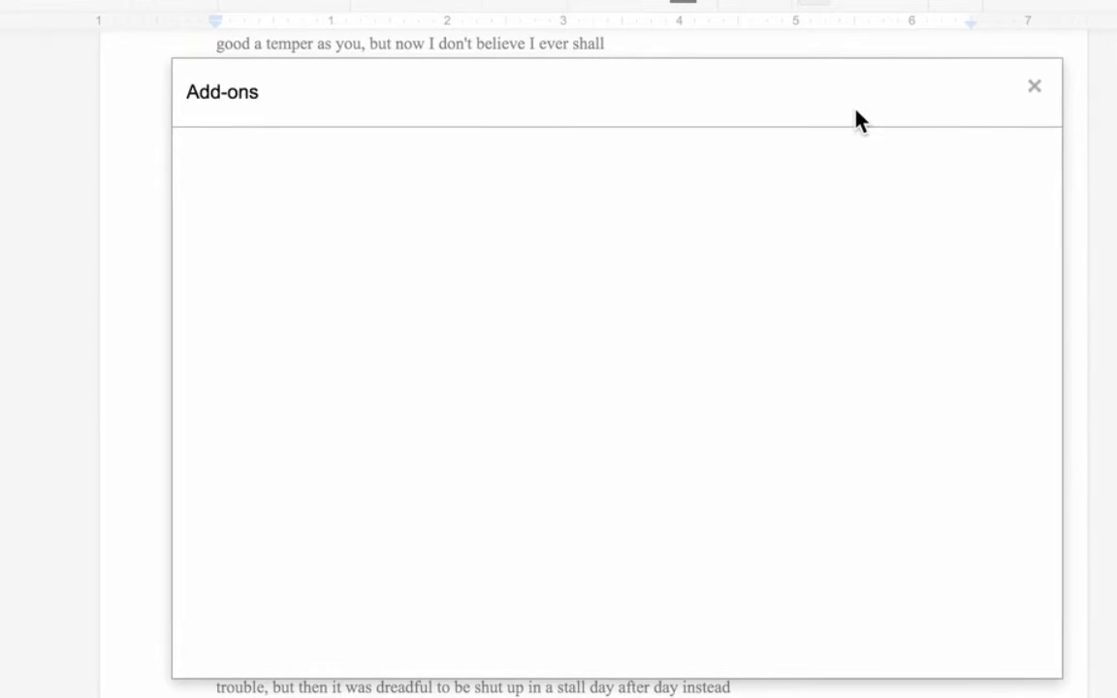
pyautogui.write('remove line breaks')
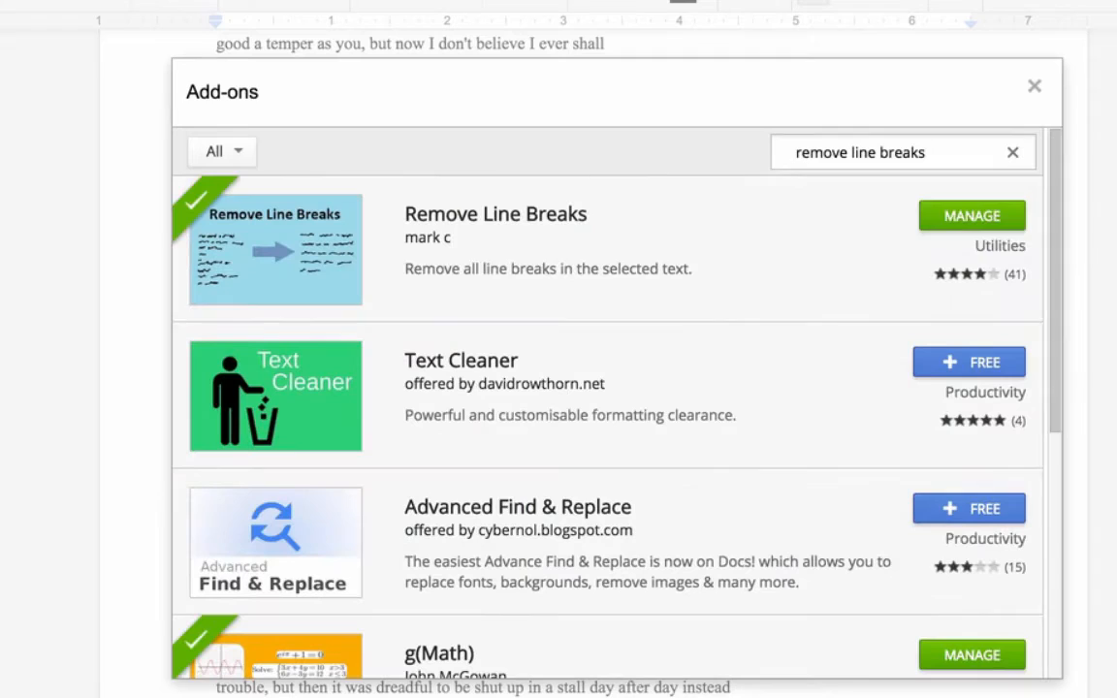
pyautogui.moveTo(971, 223)
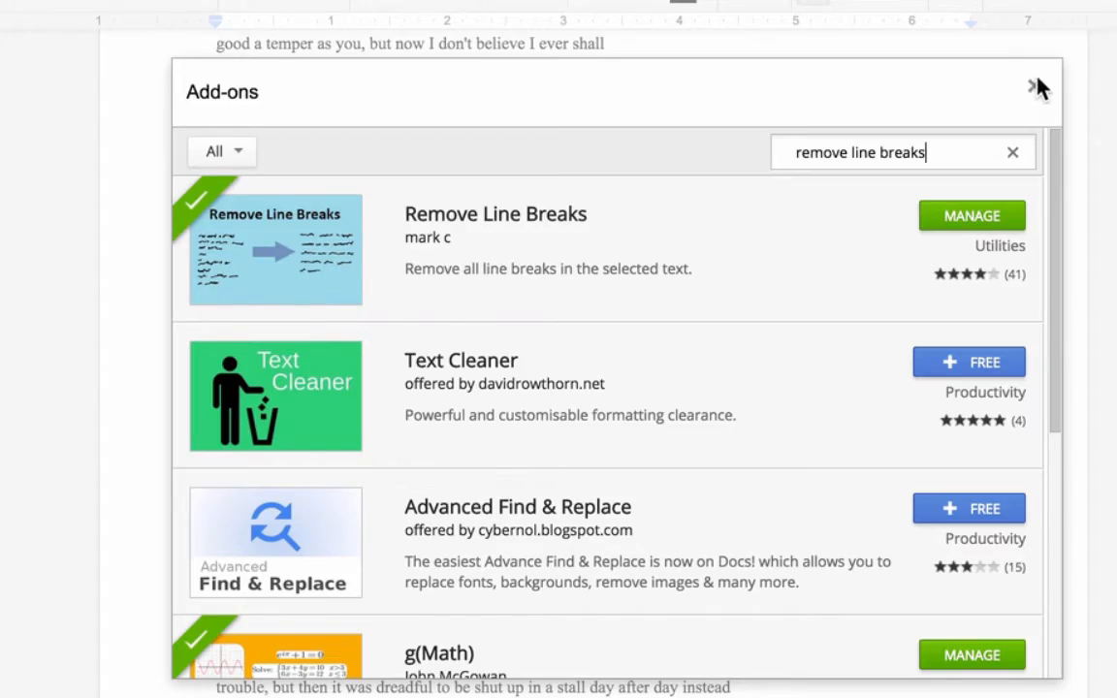
pyautogui.click(1031, 87)
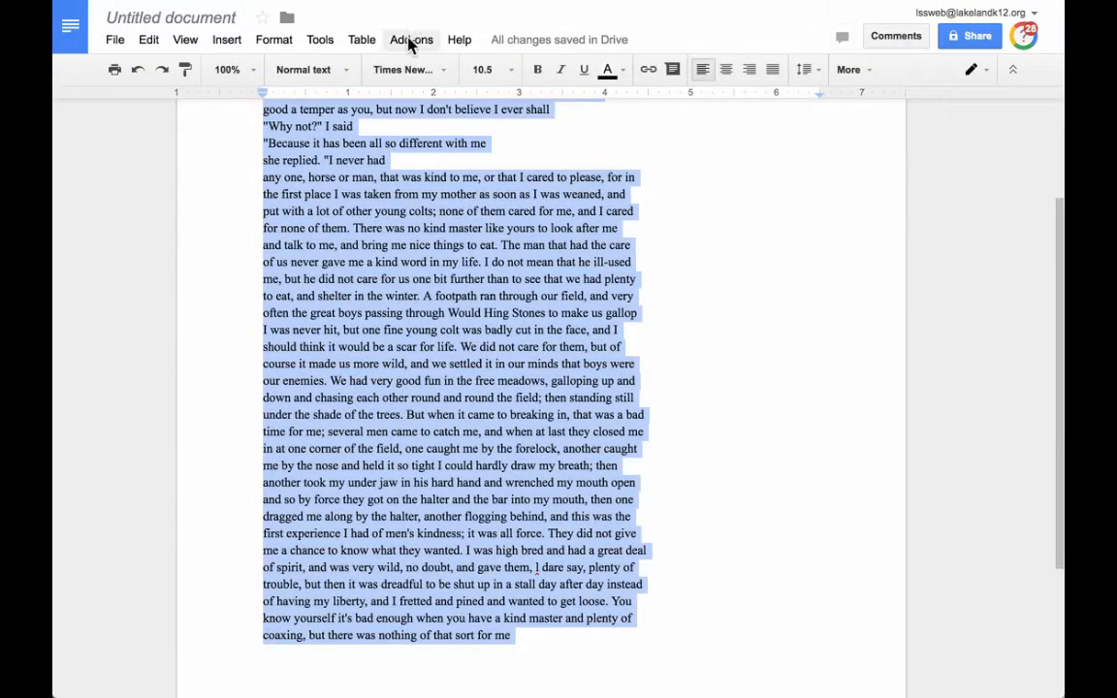
# Run Remove Line Breaks on the selected text to join it into one paragraph.
pyautogui.click(411, 39)
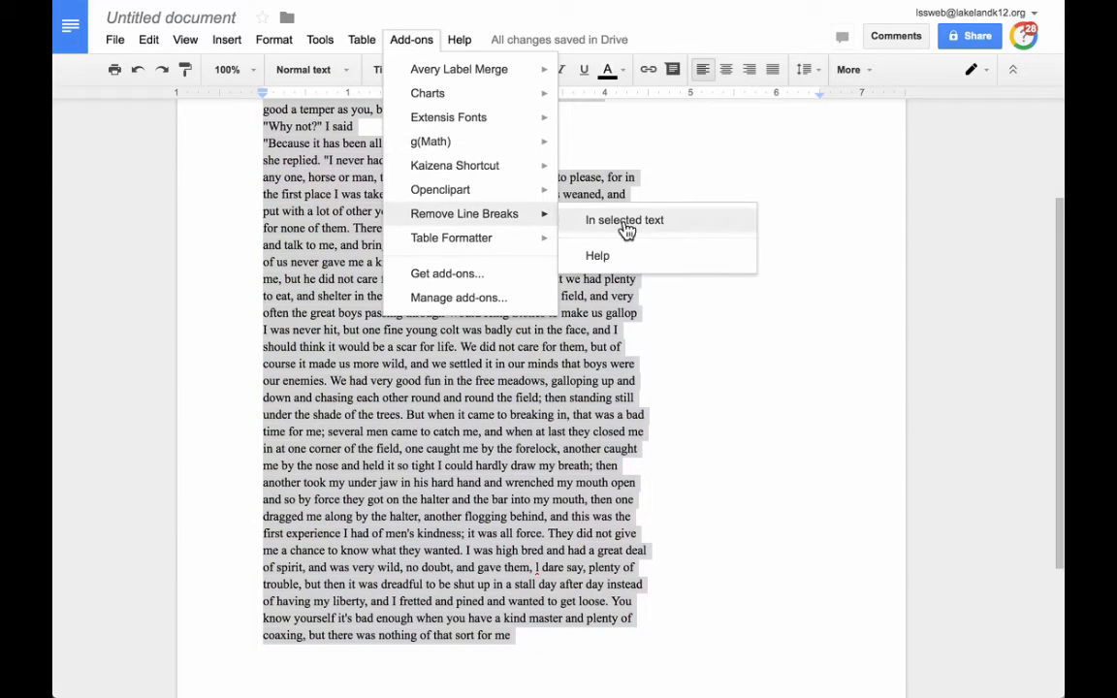
pyautogui.click(624, 219)
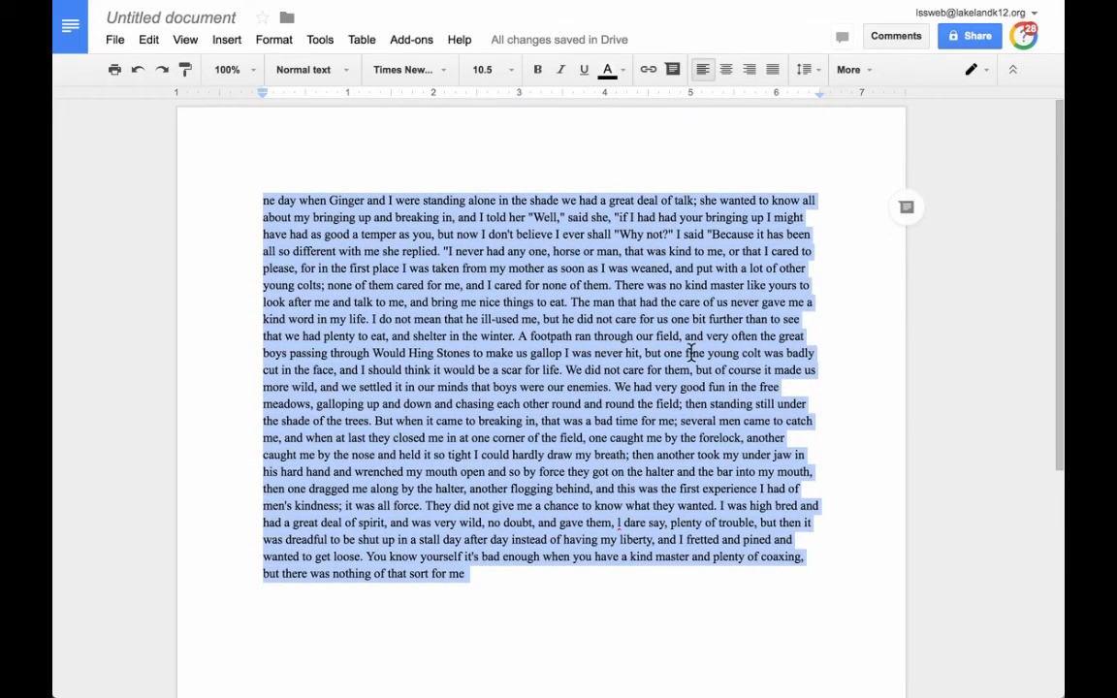
pyautogui.moveTo(533, 271)
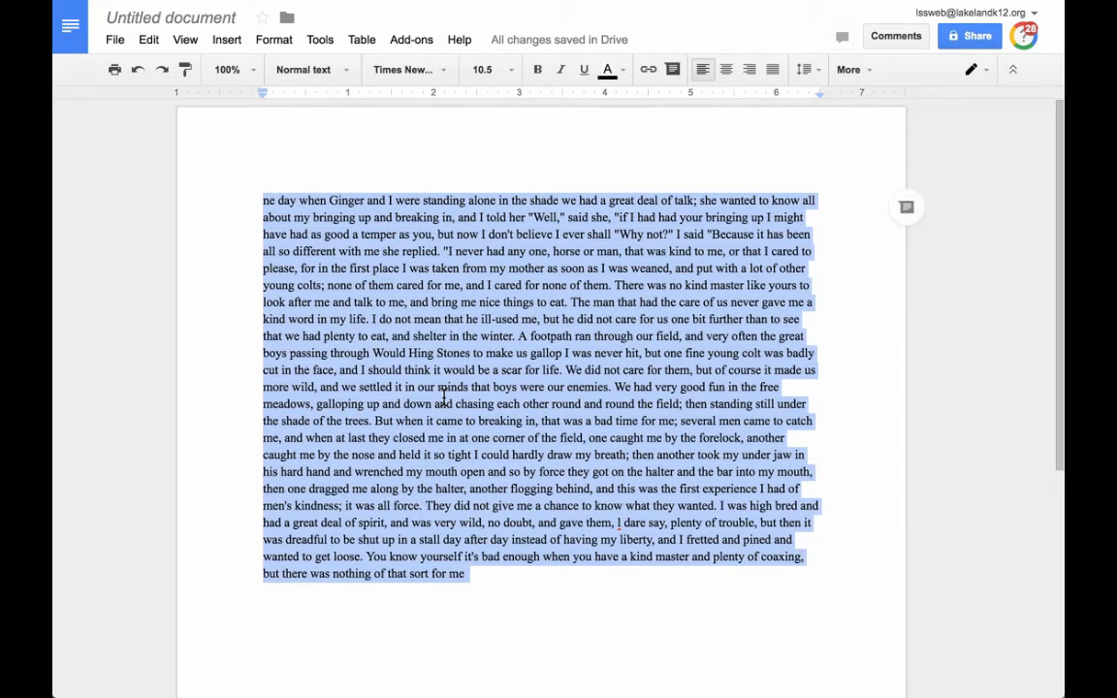
pyautogui.moveTo(364, 243)
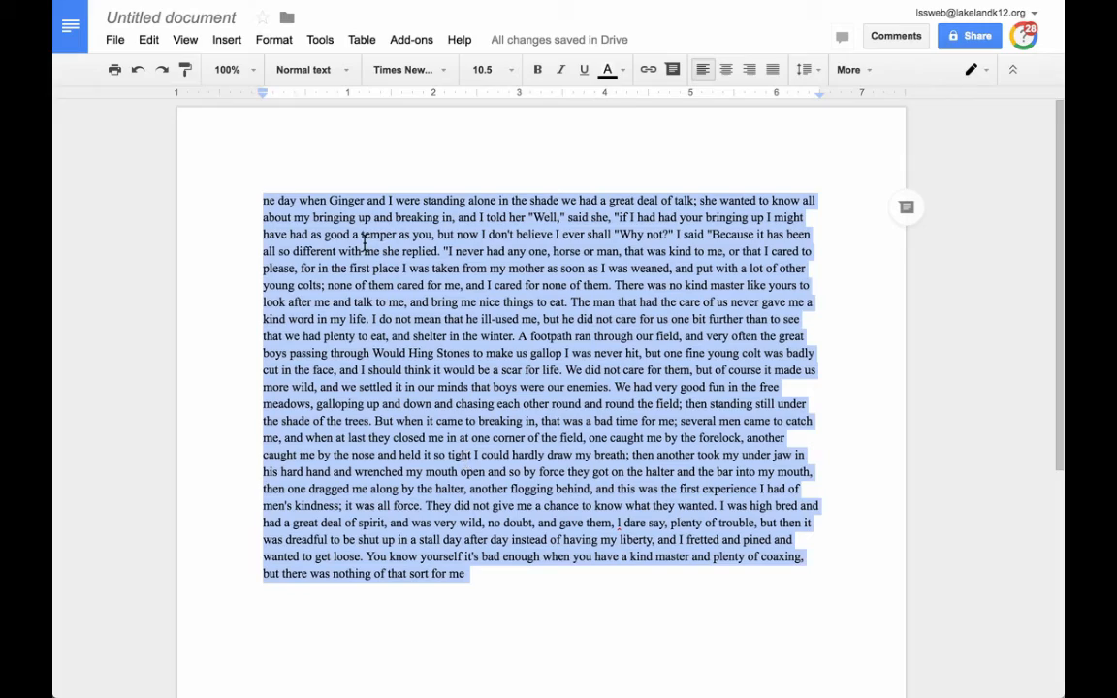
pyautogui.moveTo(408, 338)
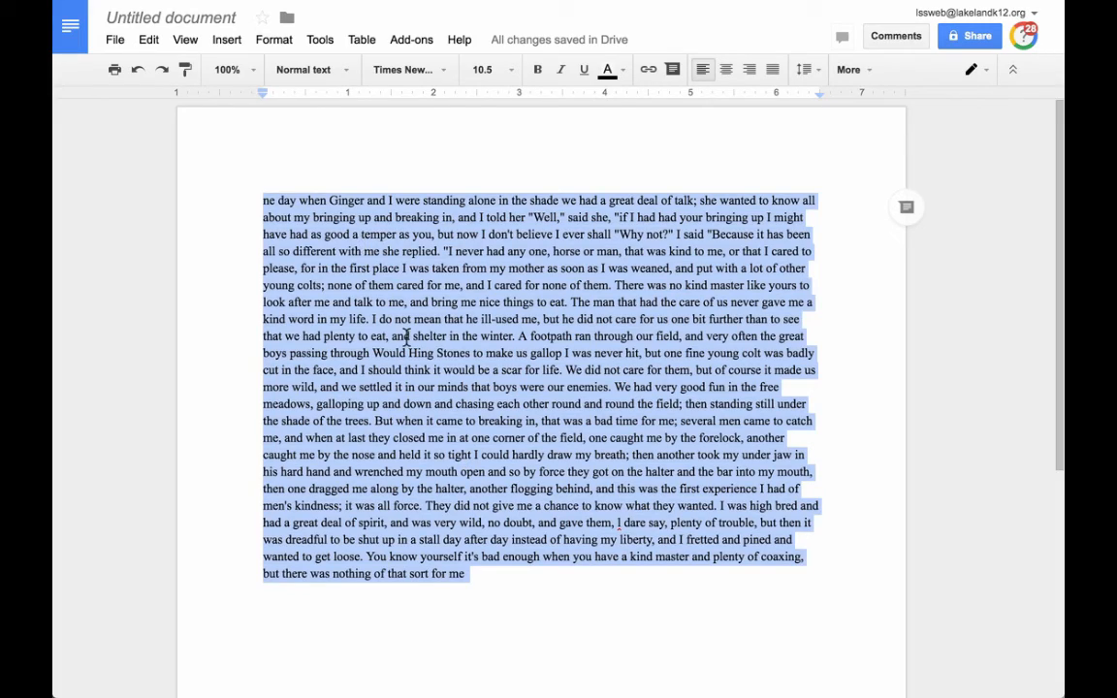